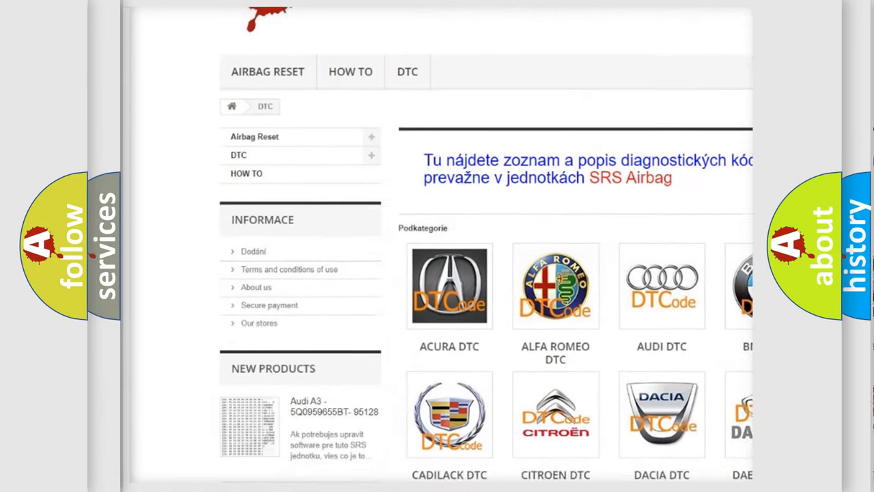
scroll("down", 3)
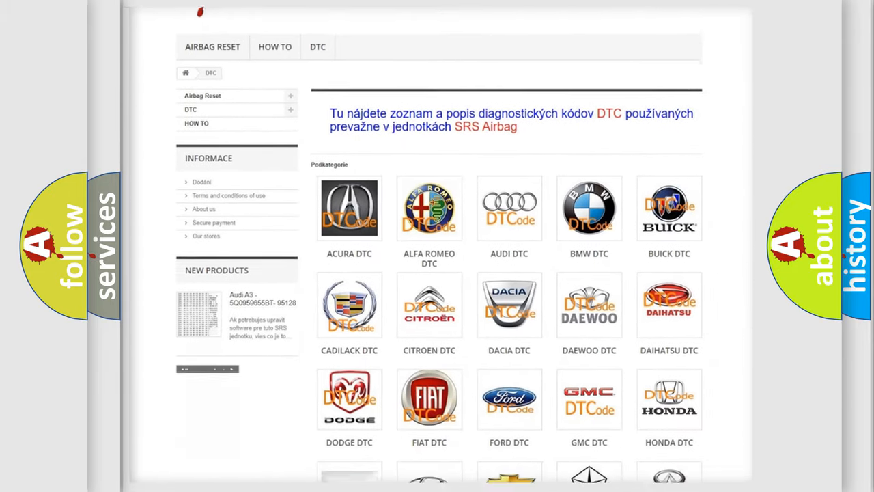
scroll("down", 3)
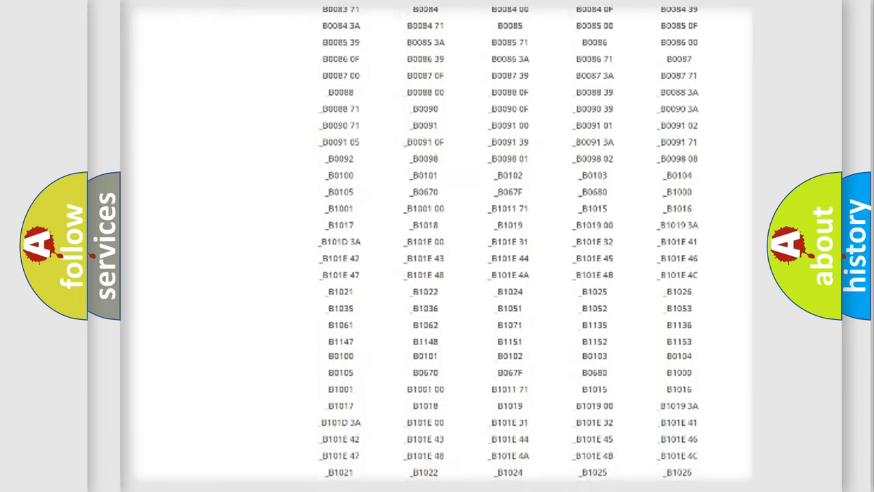
scroll("down", 3)
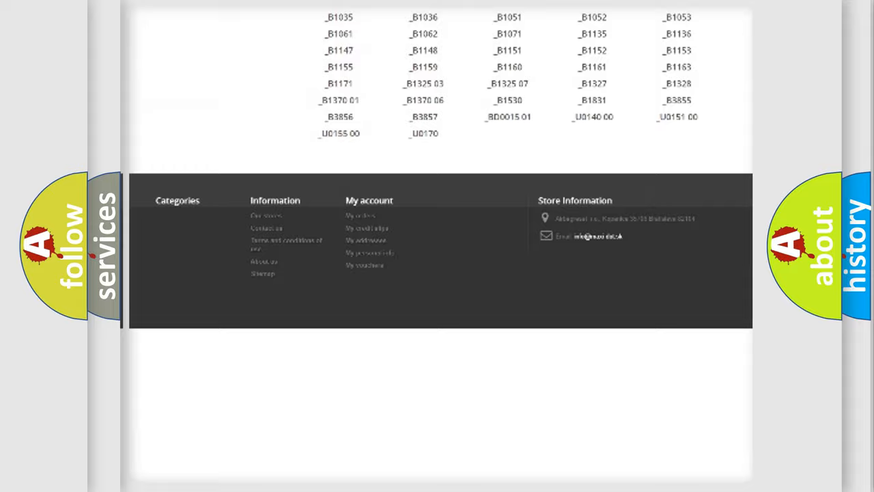
scroll("up", 3)
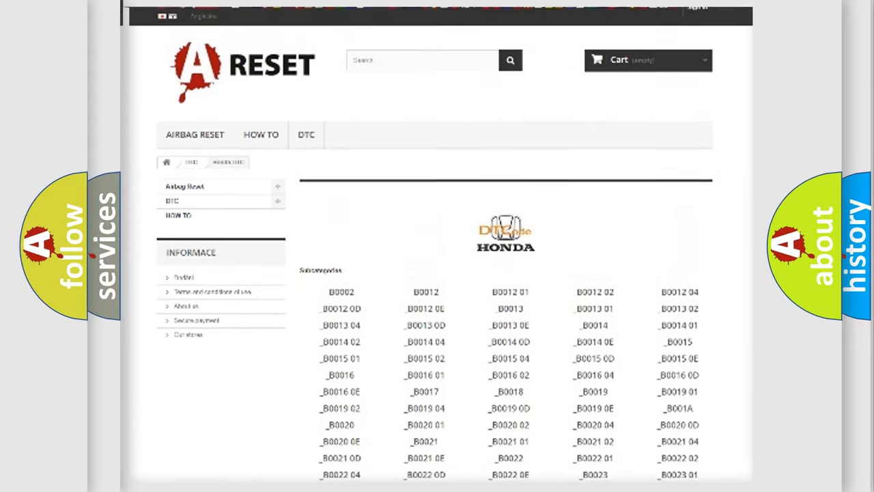